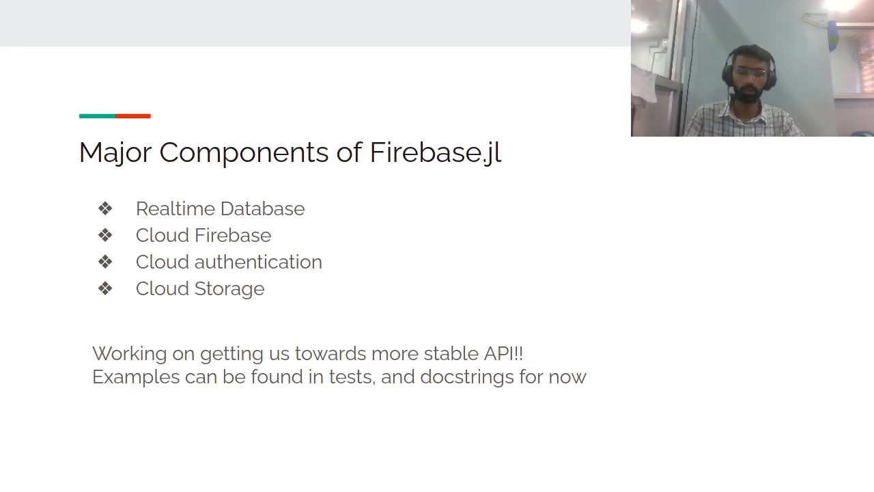
Advance from the Major Components slide to the slide on what is needed to work with the API
{"action": "key", "text": "Right"}
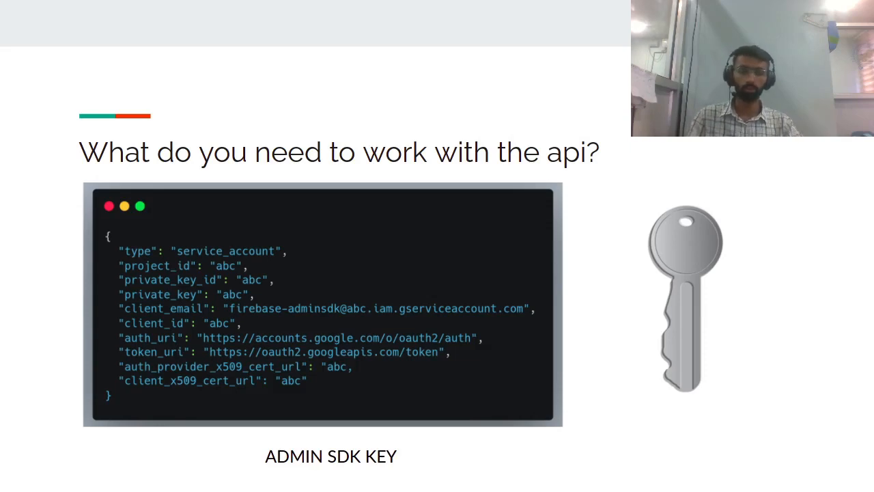
Advance through the doc-strings reminder slide to the 'Looking forward to' future plans slide
{"action": "key", "text": "Right"}
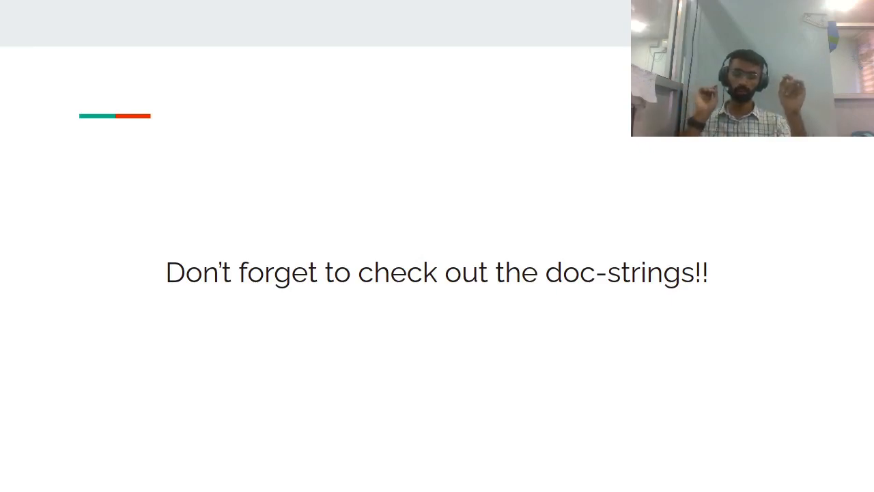
{"action": "key", "text": "Right"}
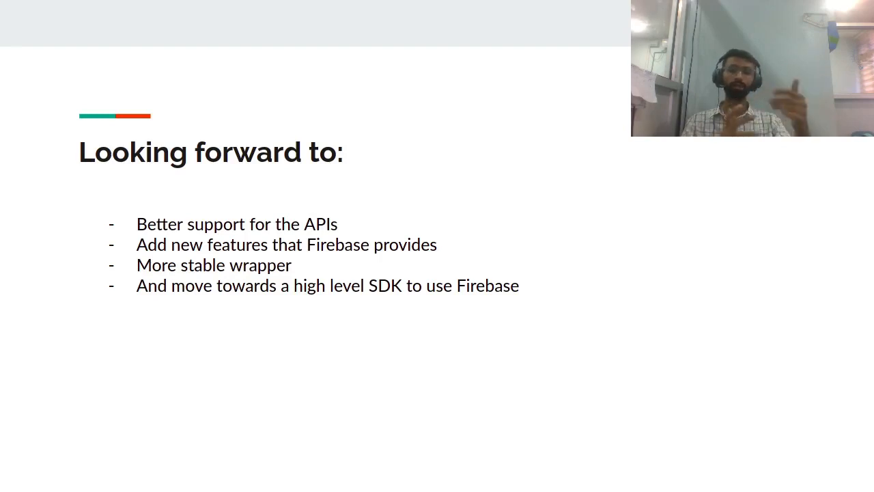
Advance from the future plans slide to the closing 'Until next time!!' slide
{"action": "key", "text": "Right"}
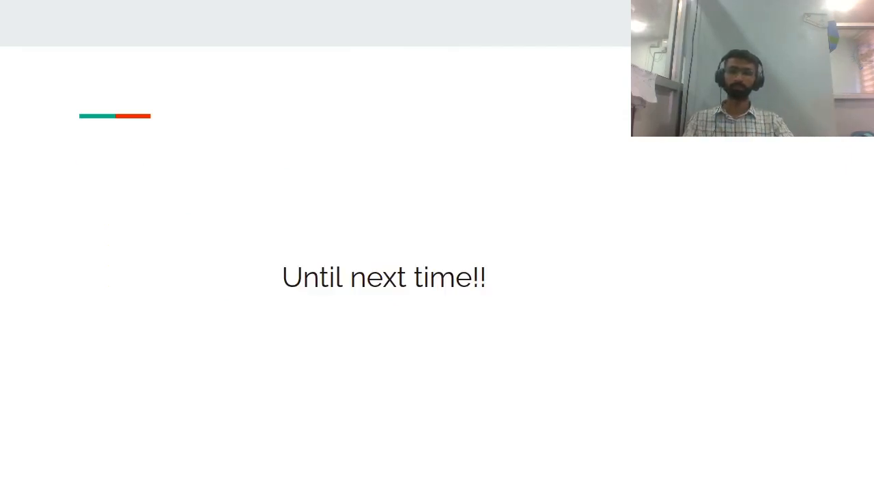